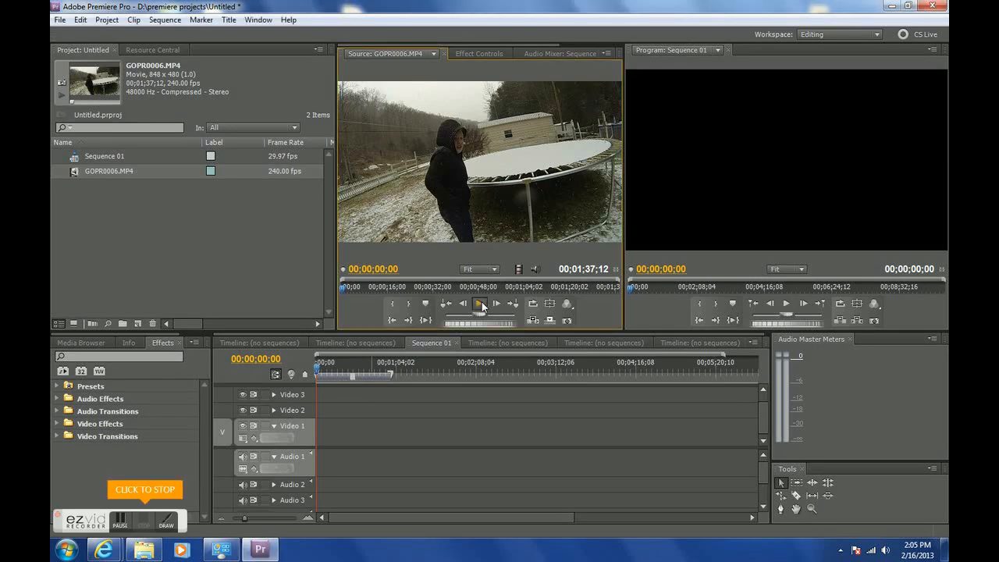
Preview GOPR0006.MP4 and mark a six-second trampoline section for Sequence 01
{"action": "left_click", "coordinate": [480, 304]}
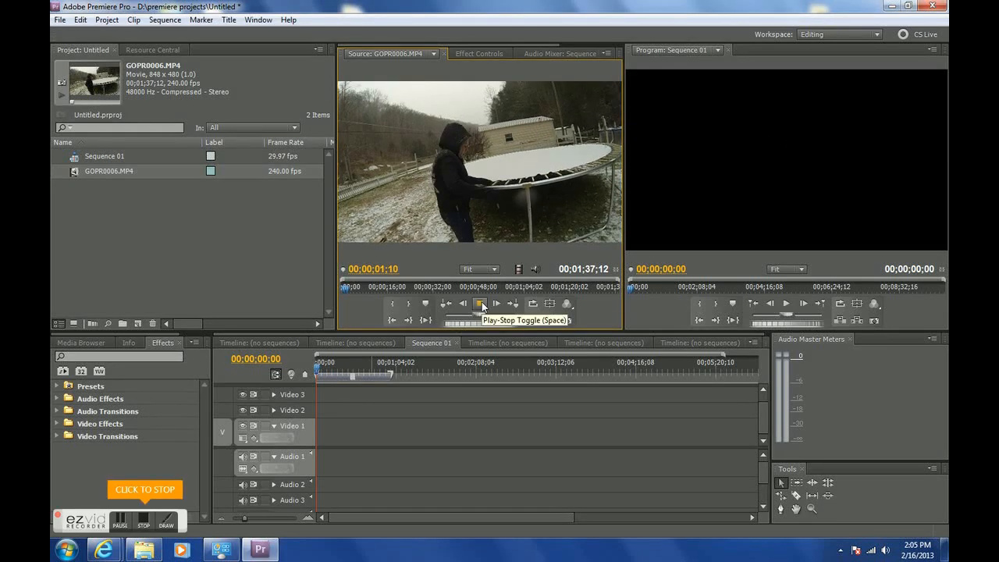
{"action": "left_click", "coordinate": [481, 303]}
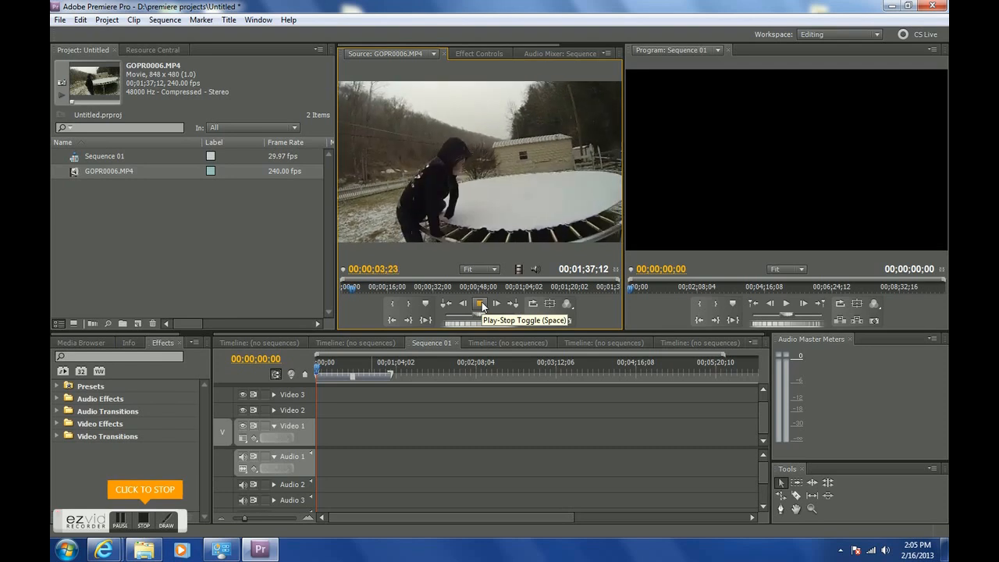
{"action": "left_click", "coordinate": [480, 304]}
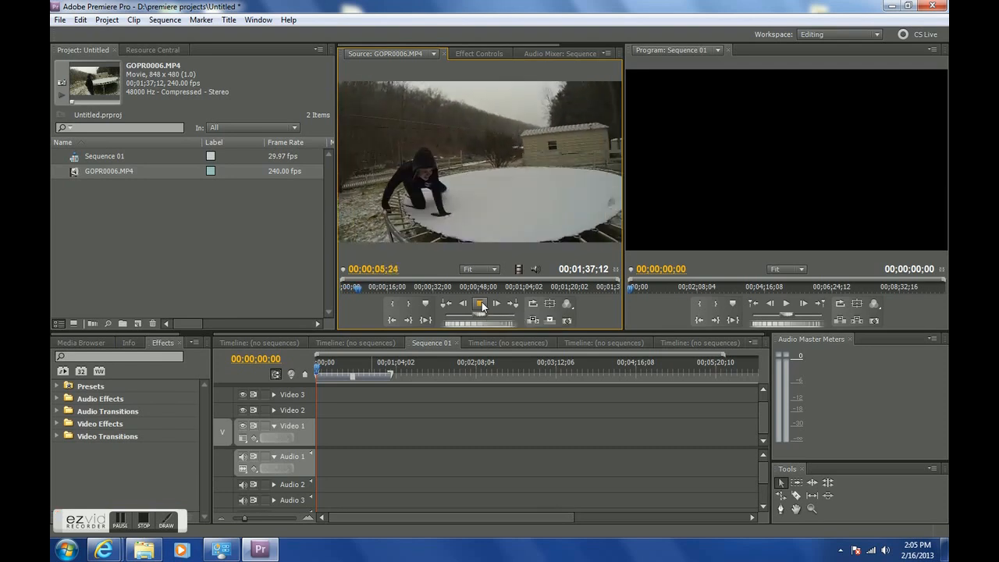
{"action": "left_click", "coordinate": [480, 304]}
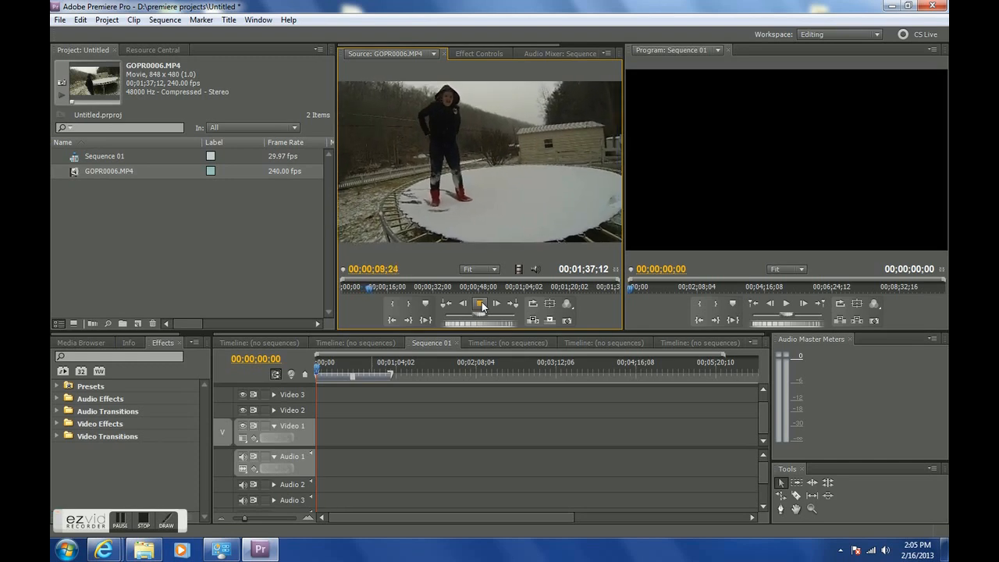
{"action": "left_click", "coordinate": [480, 303]}
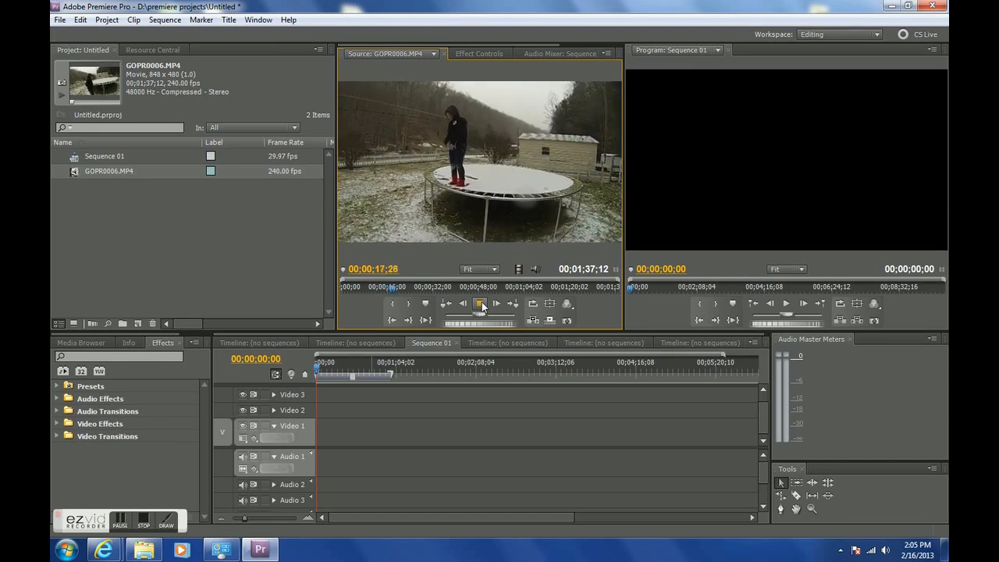
{"action": "left_click", "coordinate": [482, 304]}
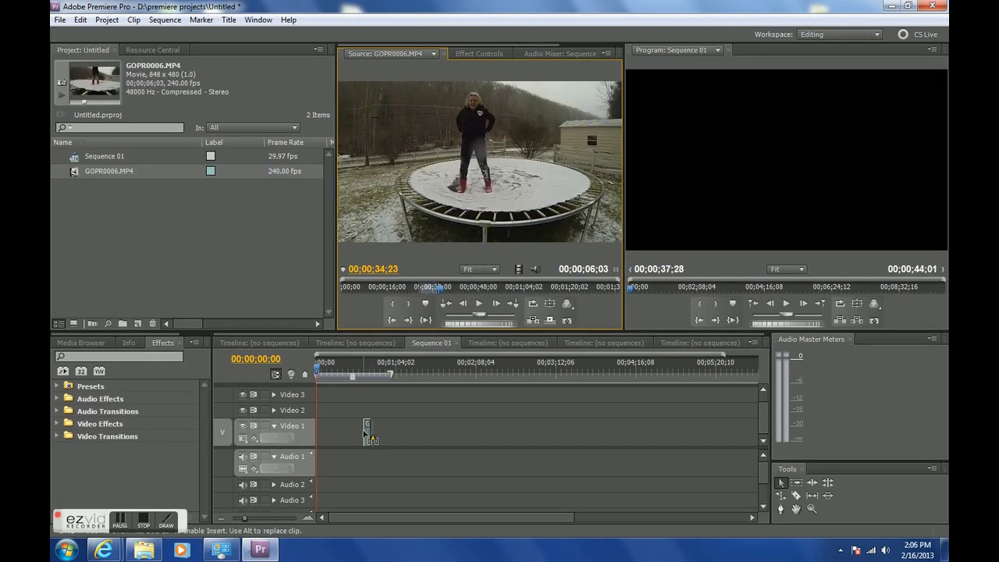
Select the trampoline clip and set its Motion Scale to 151
{"action": "left_click", "coordinate": [365, 372]}
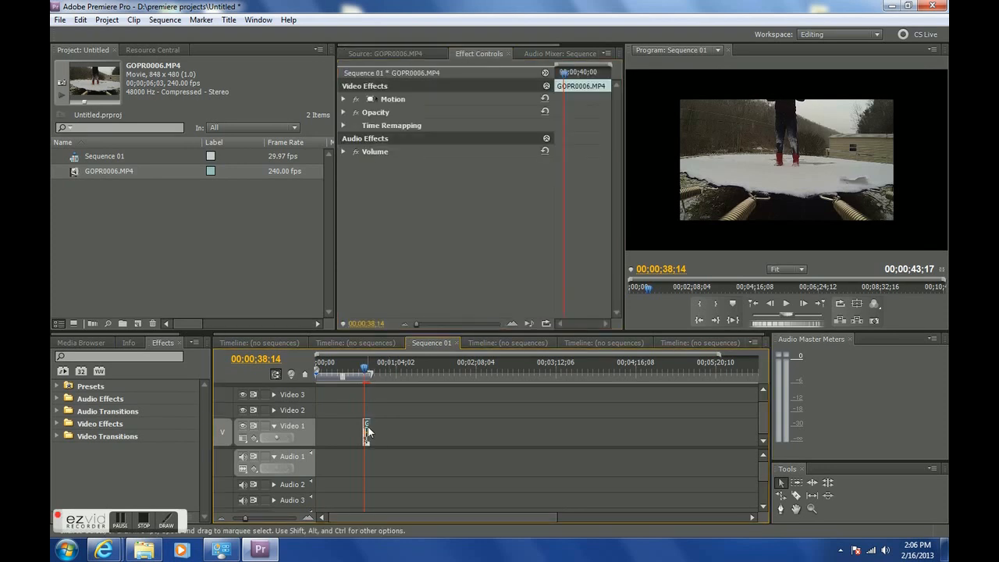
{"action": "left_click", "coordinate": [344, 99]}
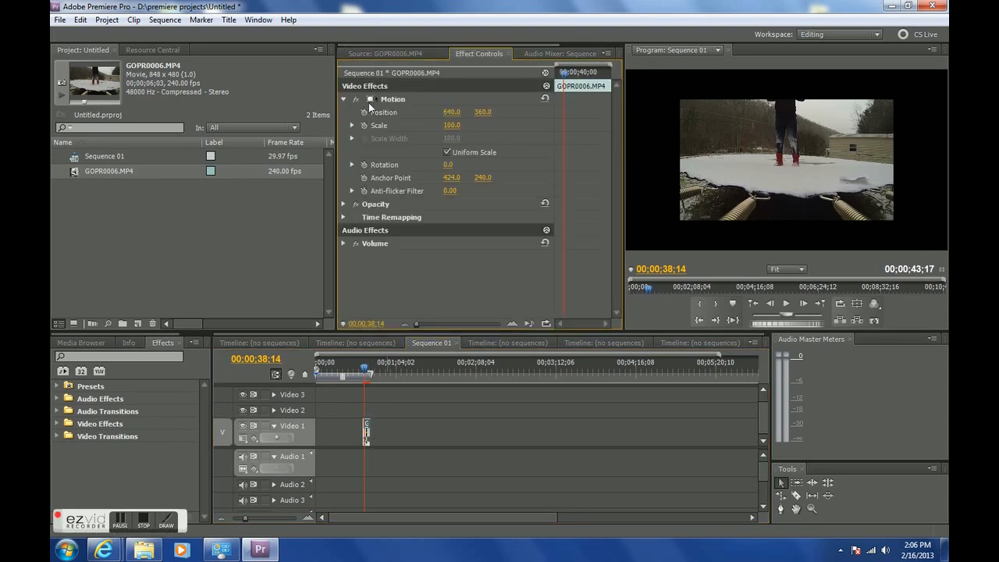
{"action": "triple_click", "coordinate": [451, 125]}
{"action": "type", "text": "151"}
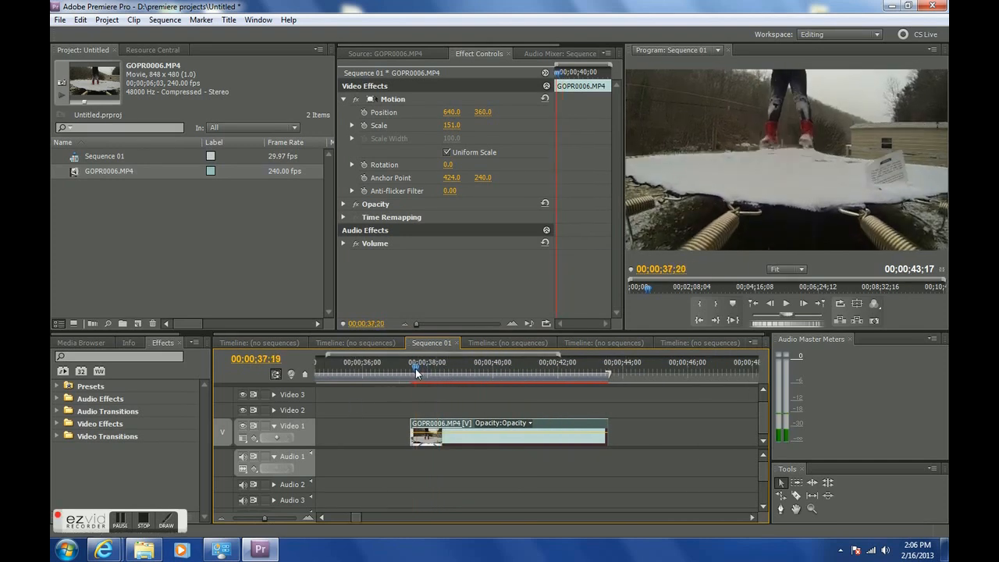
Razor-split the clip at about 00;00;41;21 and 00;00;43;04
{"action": "left_click", "coordinate": [449, 373]}
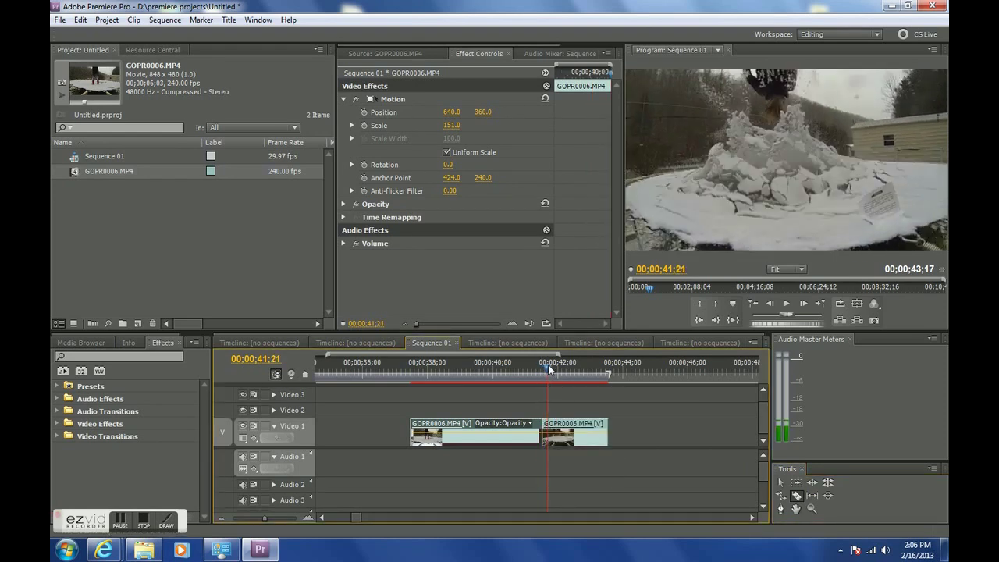
{"action": "left_click", "coordinate": [562, 369]}
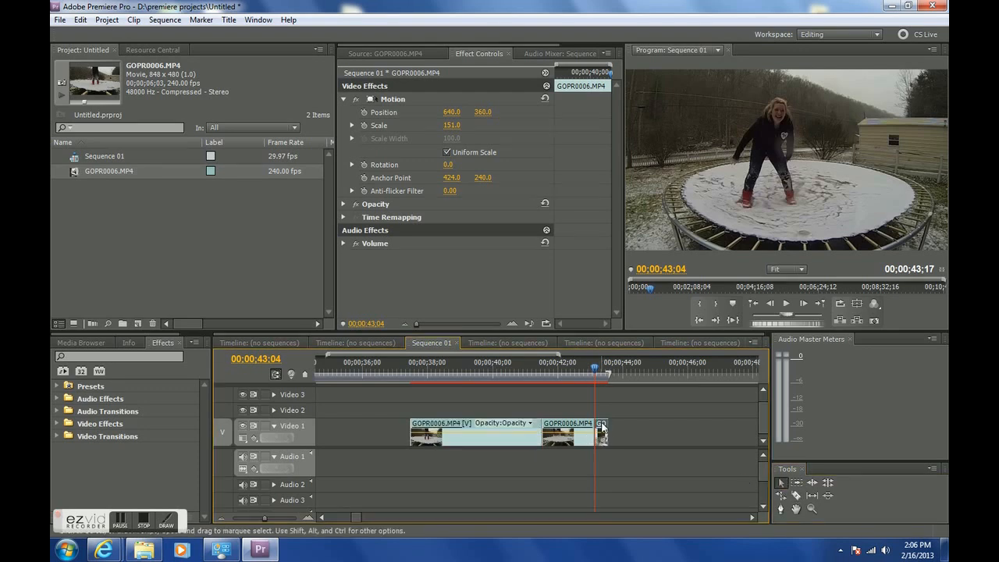
Shift the last piece right and rate-stretch the middle section to 15.63% speed
{"action": "left_click_drag", "start_coordinate": [601, 435], "coordinate": [744, 434]}
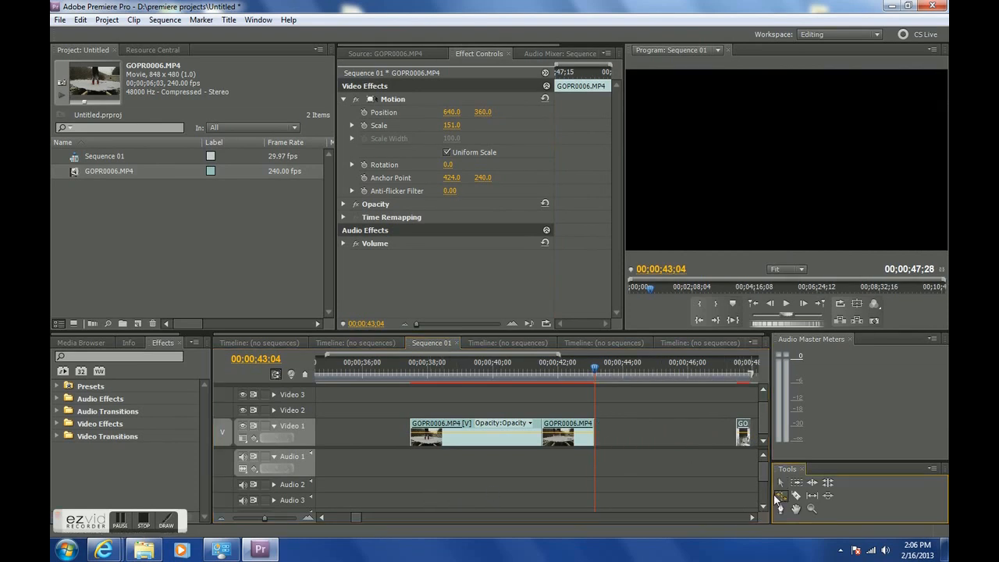
{"action": "left_click_drag", "start_coordinate": [593, 434], "coordinate": [613, 433]}
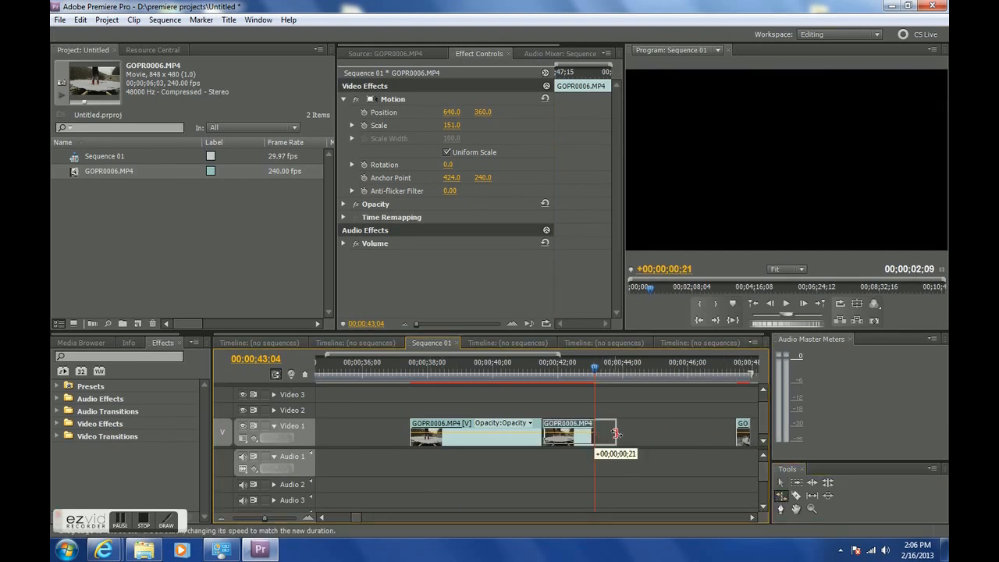
{"action": "left_click_drag", "start_coordinate": [617, 434], "coordinate": [644, 433]}
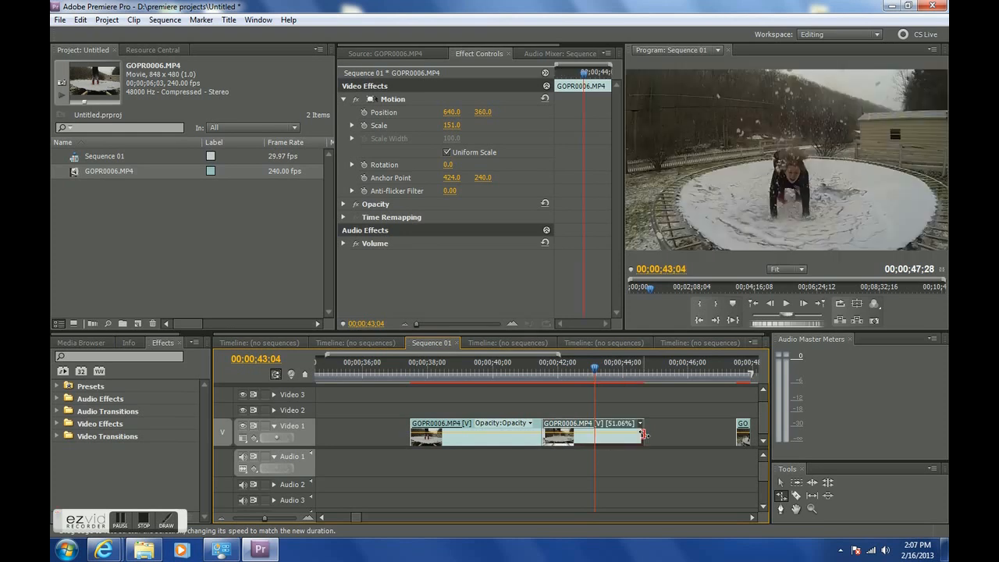
{"action": "left_click_drag", "start_coordinate": [642, 435], "coordinate": [701, 435]}
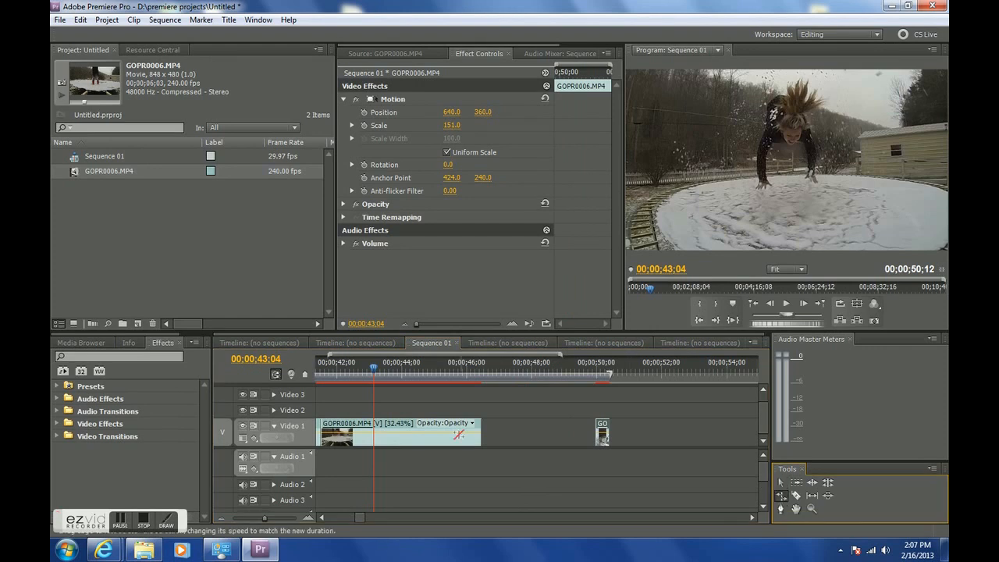
{"action": "left_click_drag", "start_coordinate": [481, 435], "coordinate": [535, 434]}
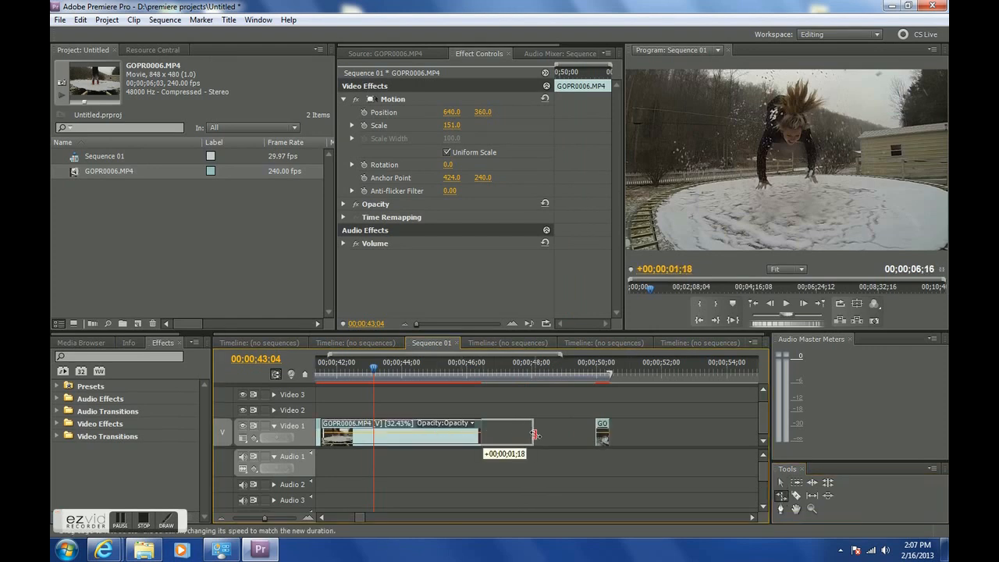
{"action": "left_click_drag", "start_coordinate": [535, 435], "coordinate": [581, 435]}
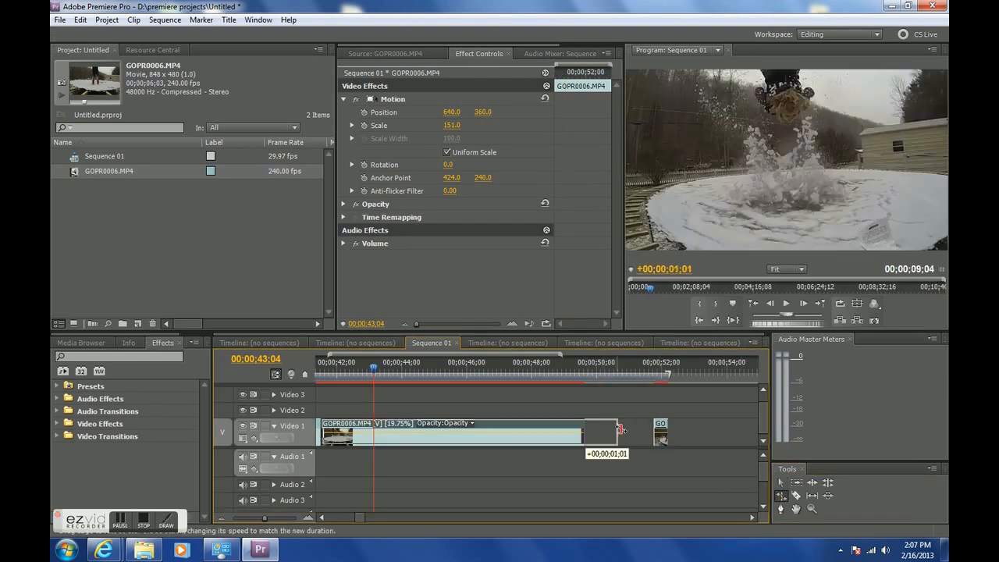
{"action": "left_click_drag", "start_coordinate": [620, 433], "coordinate": [651, 433]}
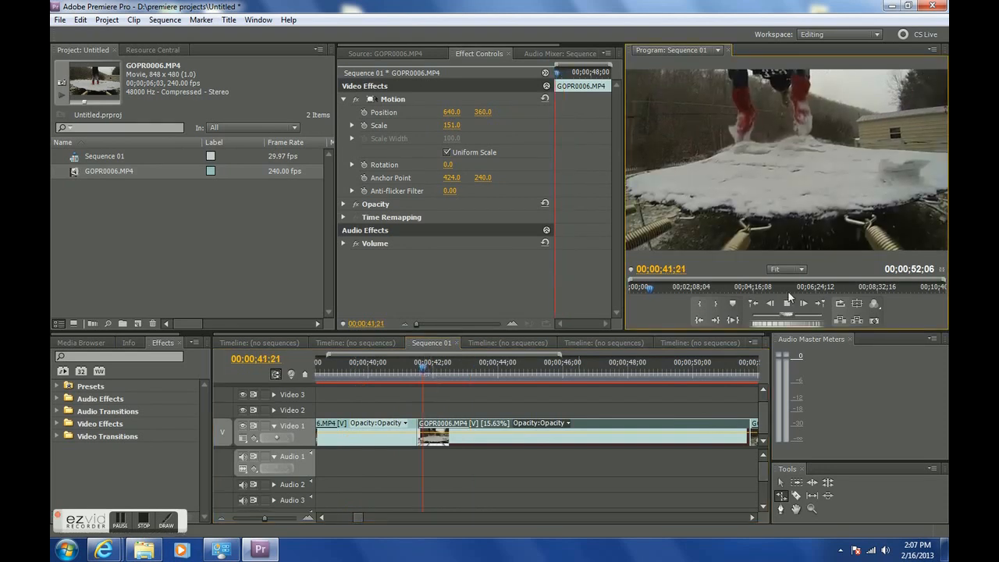
{"action": "left_click", "coordinate": [785, 303]}
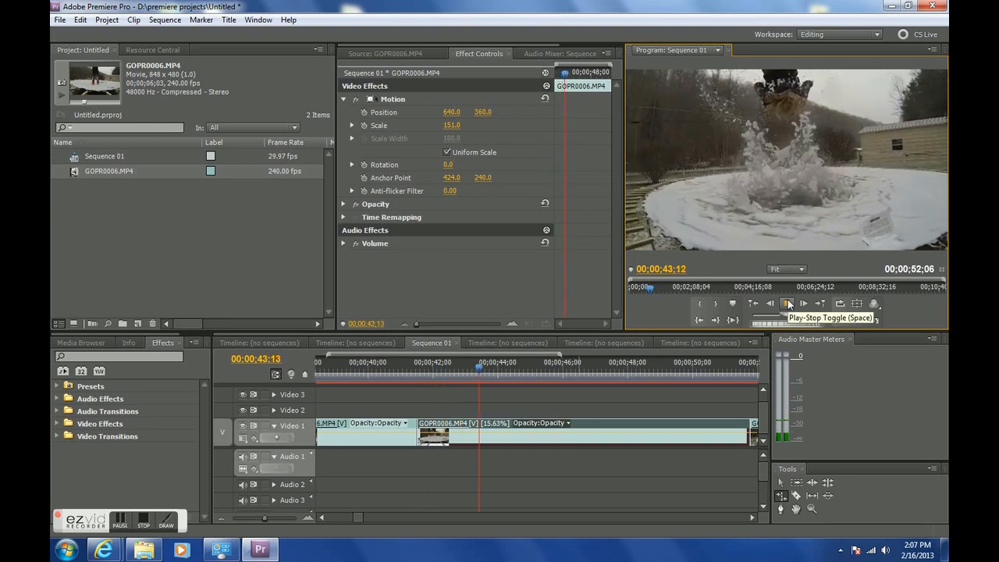
{"action": "left_click", "coordinate": [791, 304]}
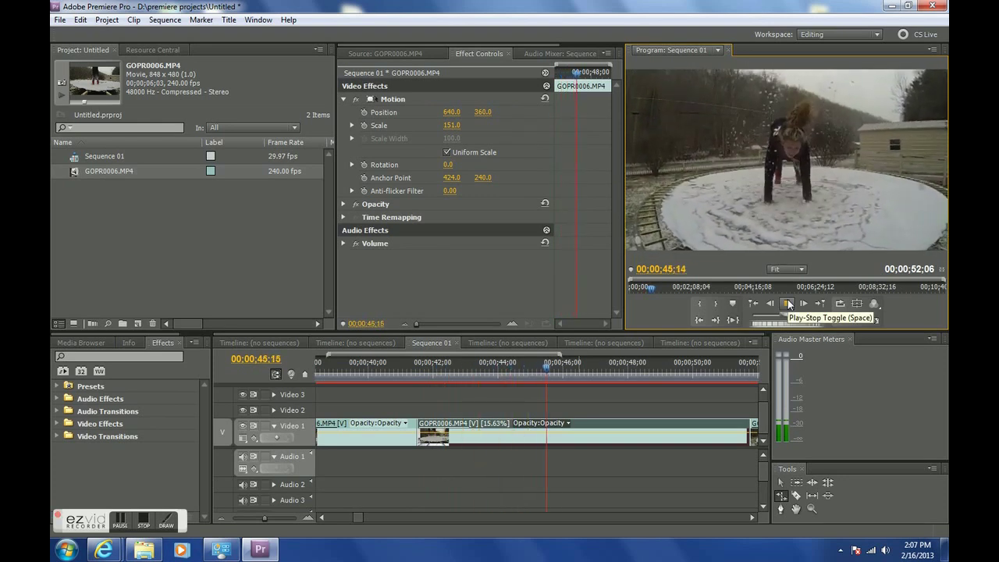
{"action": "left_click", "coordinate": [791, 304]}
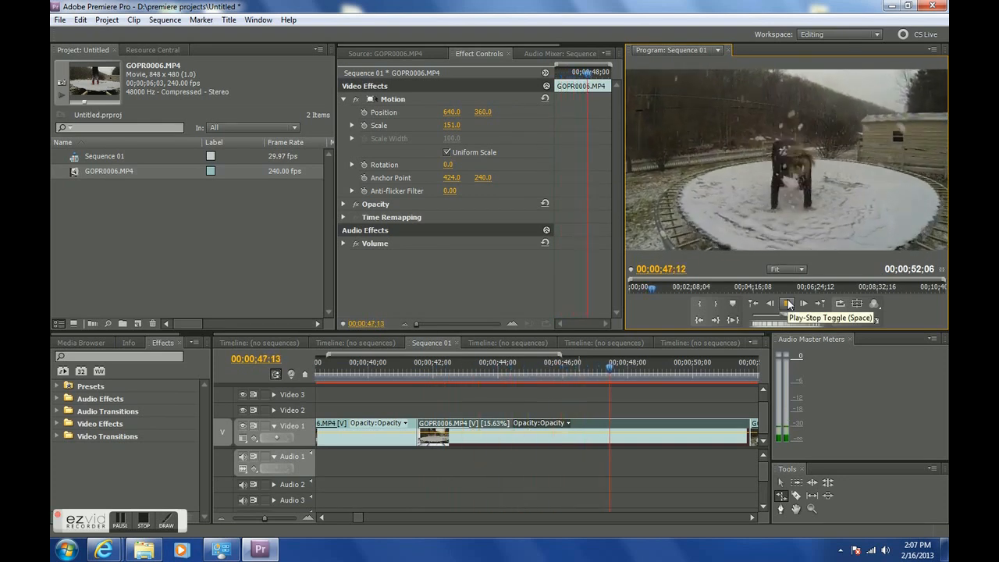
{"action": "left_click", "coordinate": [782, 303]}
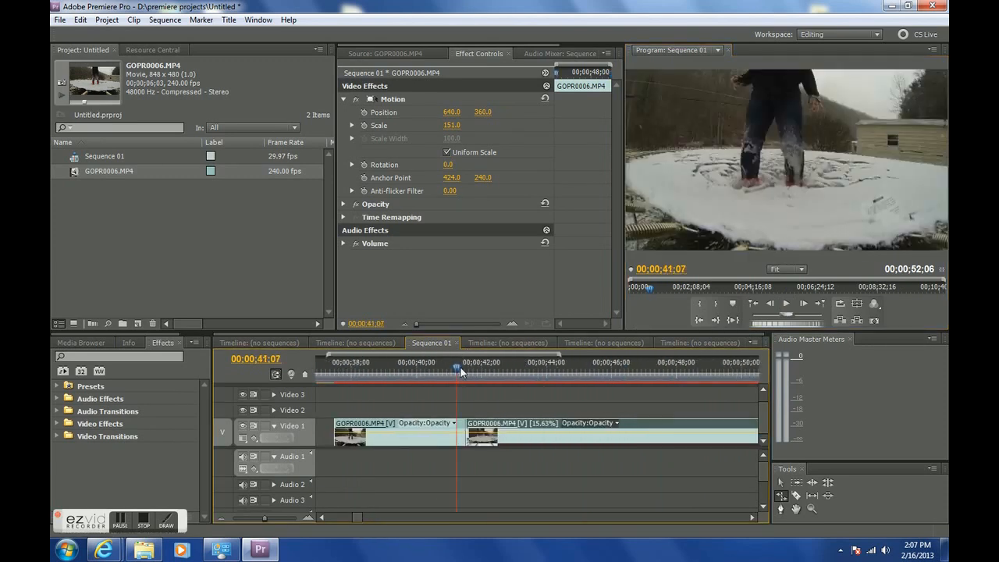
{"action": "left_click", "coordinate": [785, 304]}
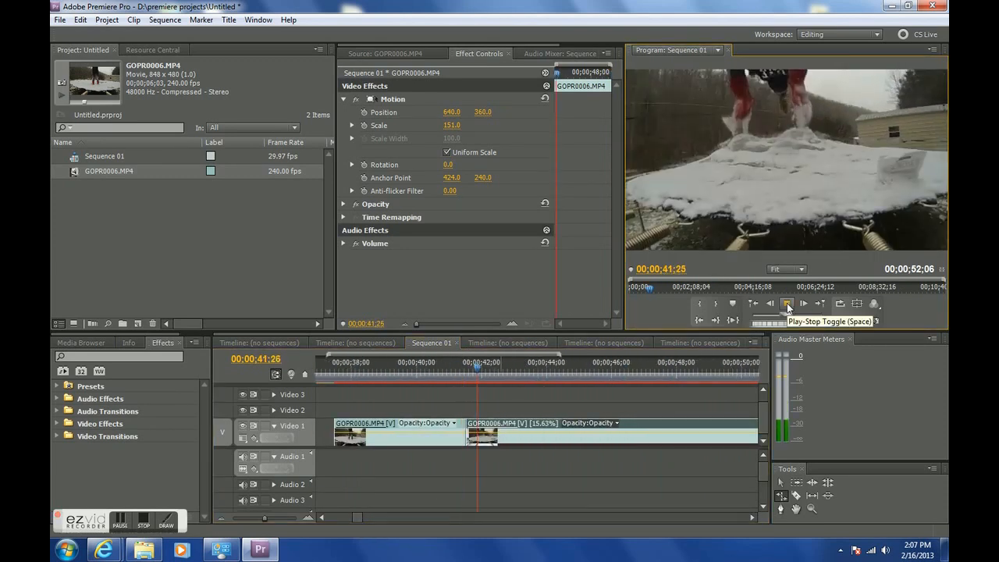
{"action": "left_click", "coordinate": [787, 304]}
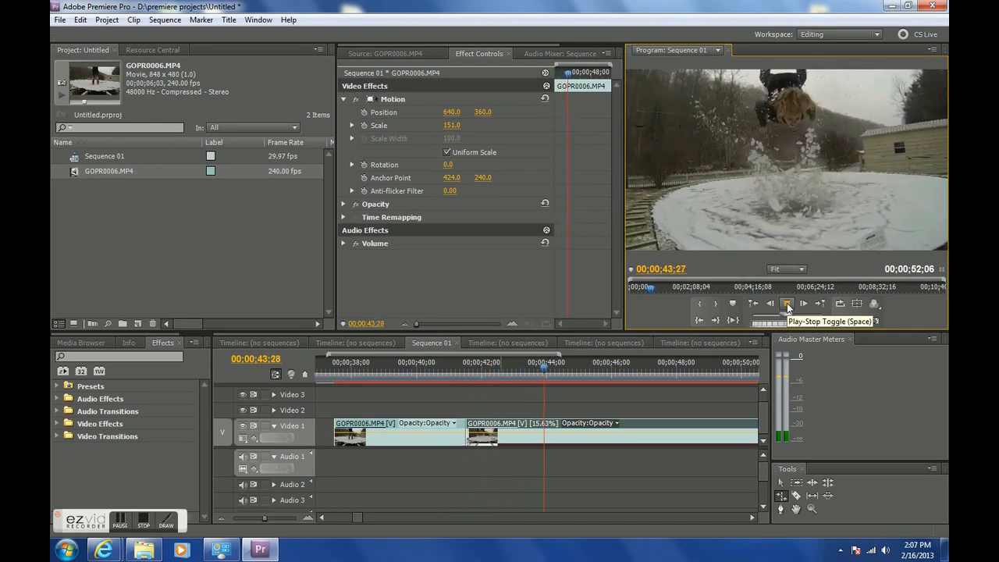
{"action": "left_click", "coordinate": [786, 304]}
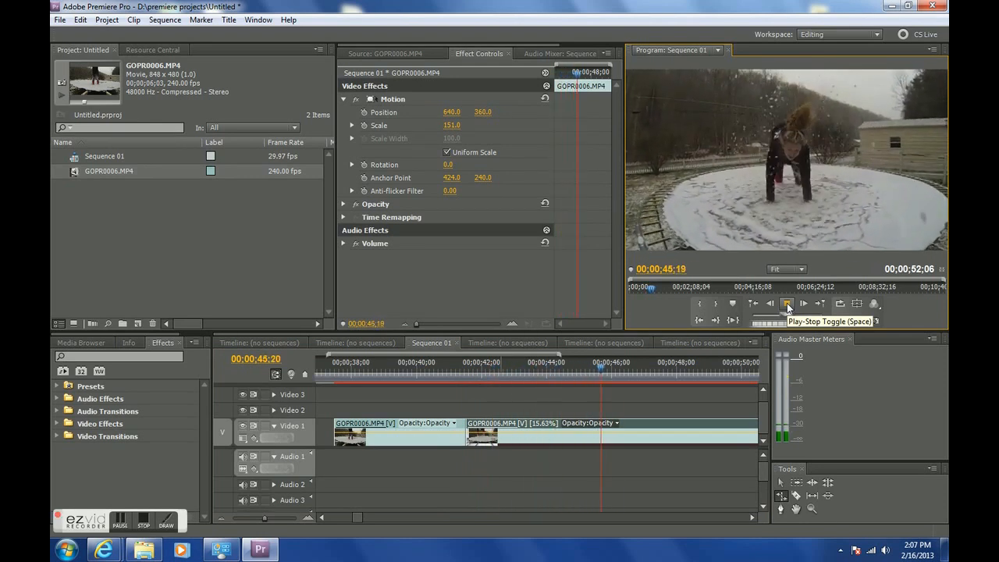
{"action": "left_click", "coordinate": [787, 304]}
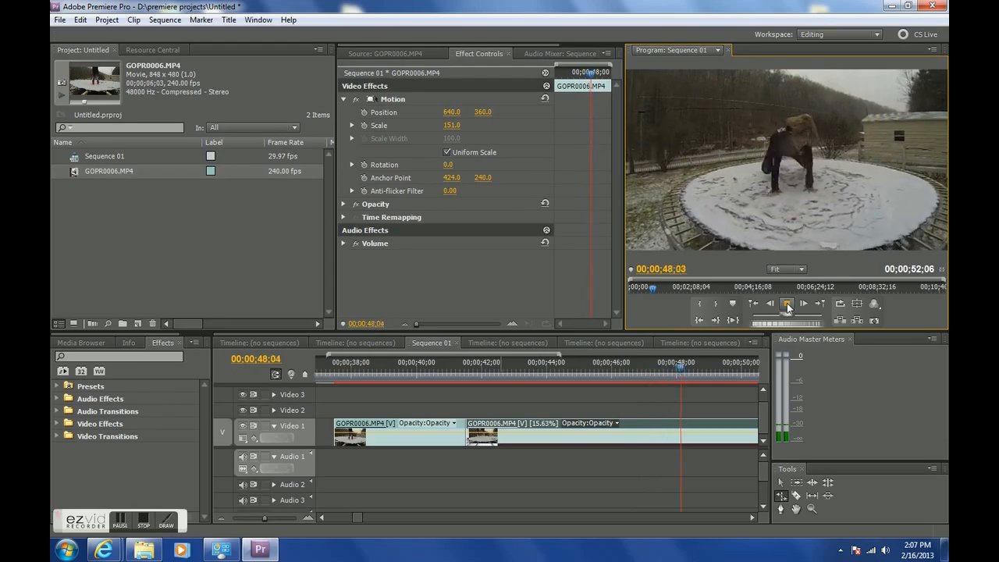